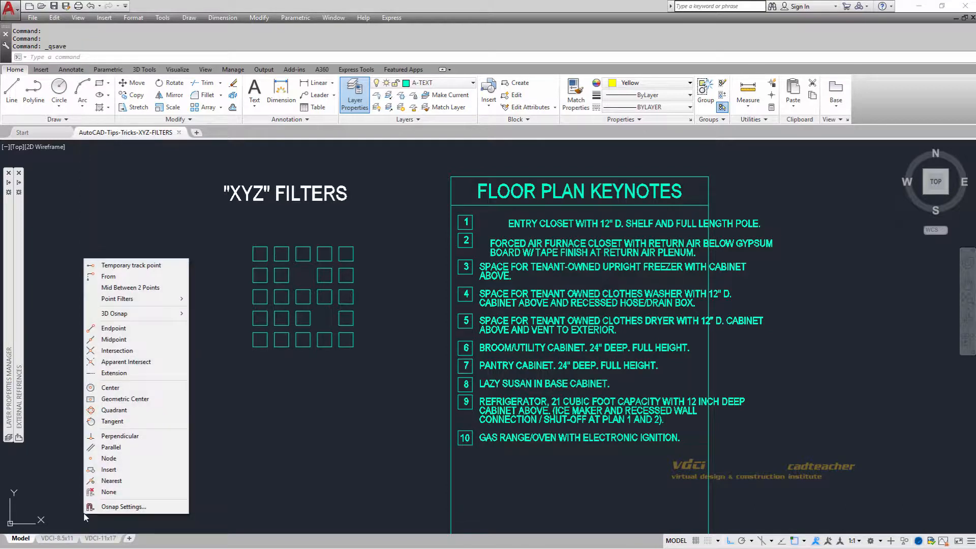
mouse_move(116, 298)
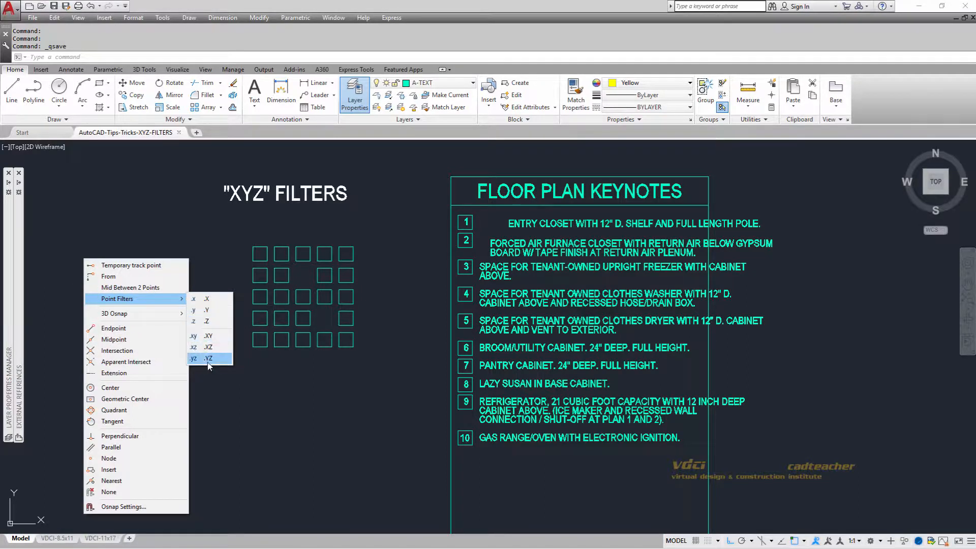
Place the second-row rectangle's corners using .X and .YZ filters with Endpoint snaps on neighbouring squares
click(207, 358)
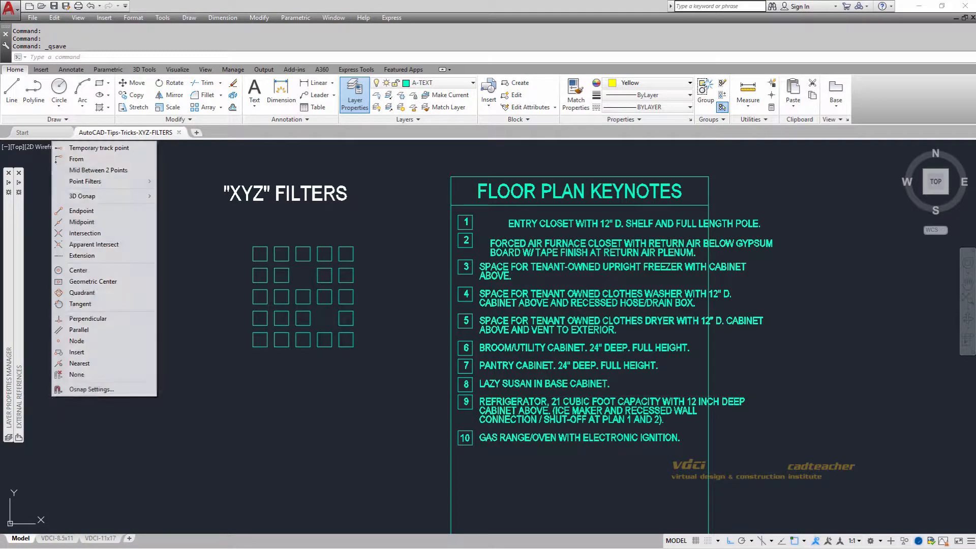
mouse_move(84, 181)
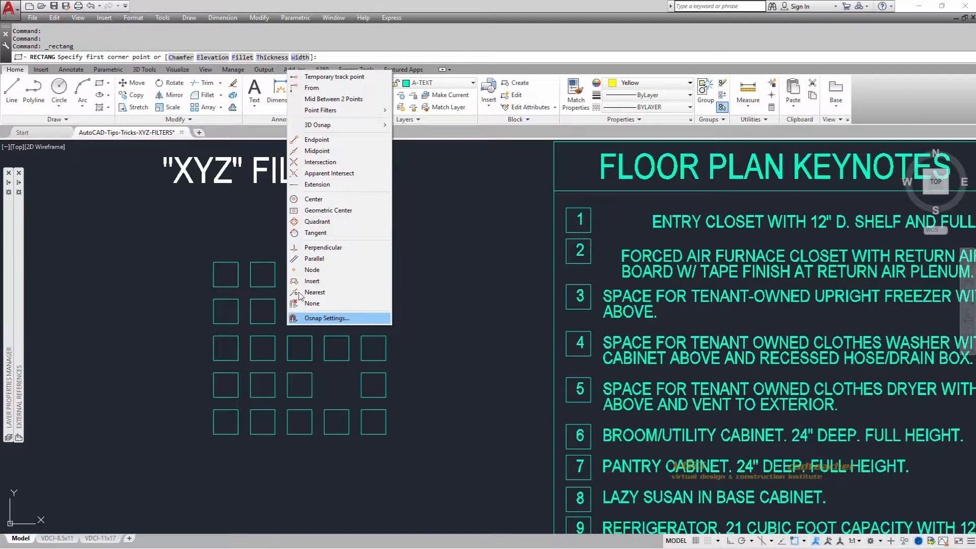
mouse_move(320, 109)
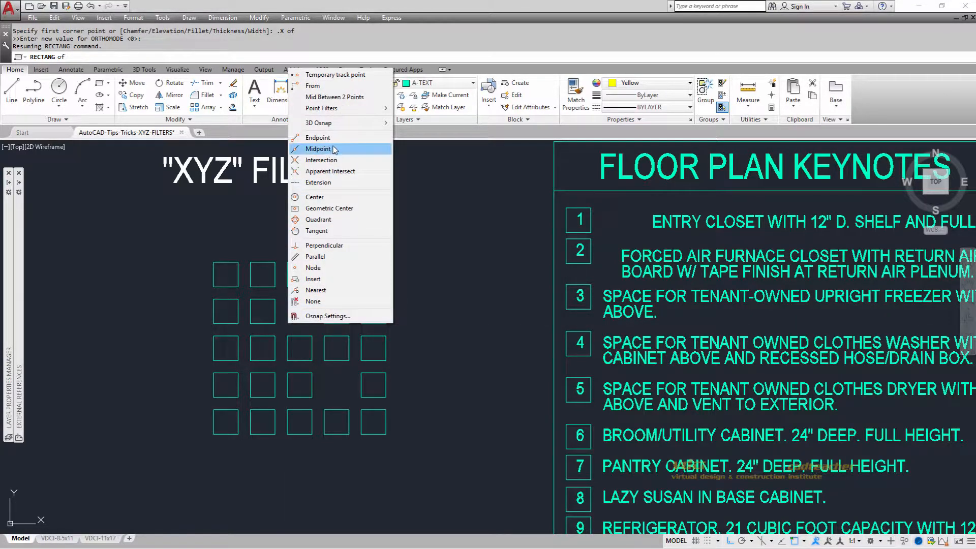
click(318, 138)
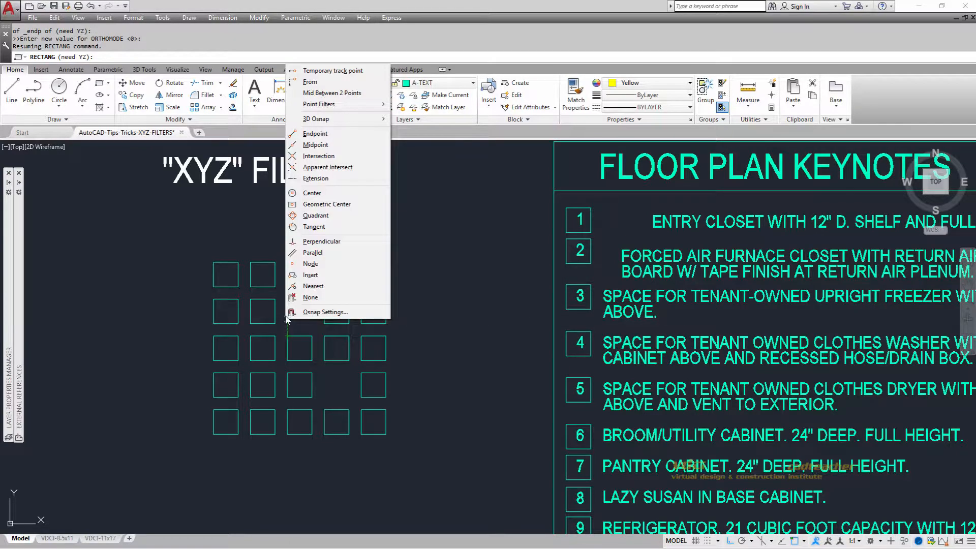
mouse_move(315, 133)
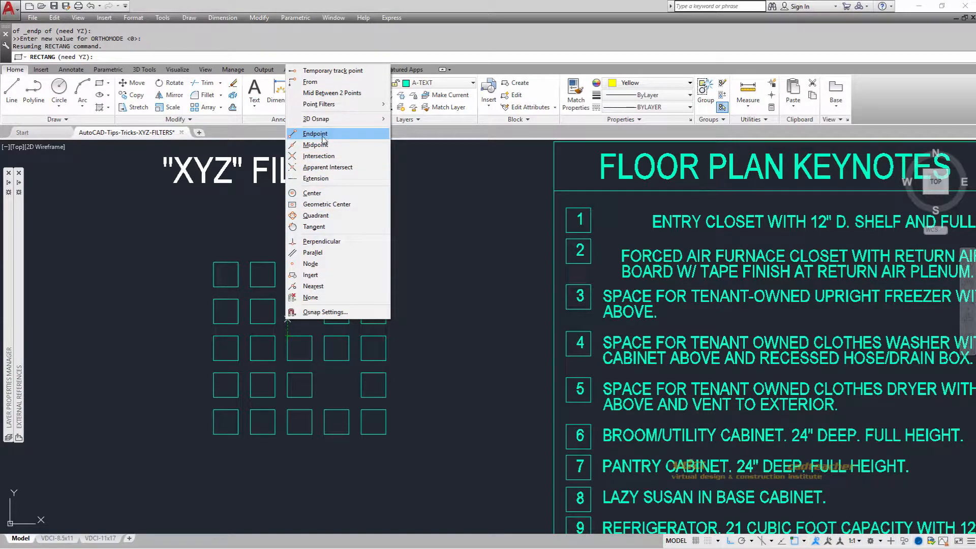
click(315, 134)
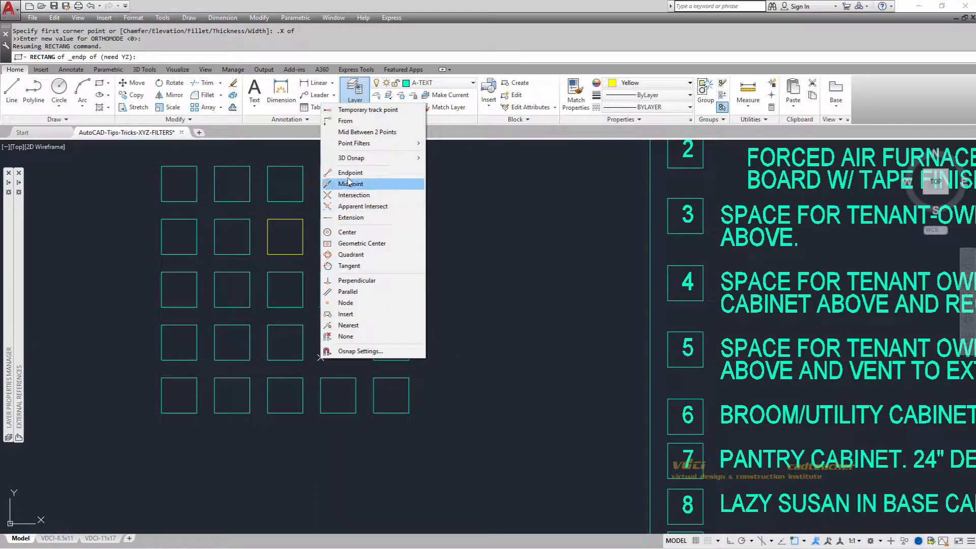
Place the fourth-row rectangle's corners with .X and .YZ filters snapped to adjacent square endpoints
click(349, 173)
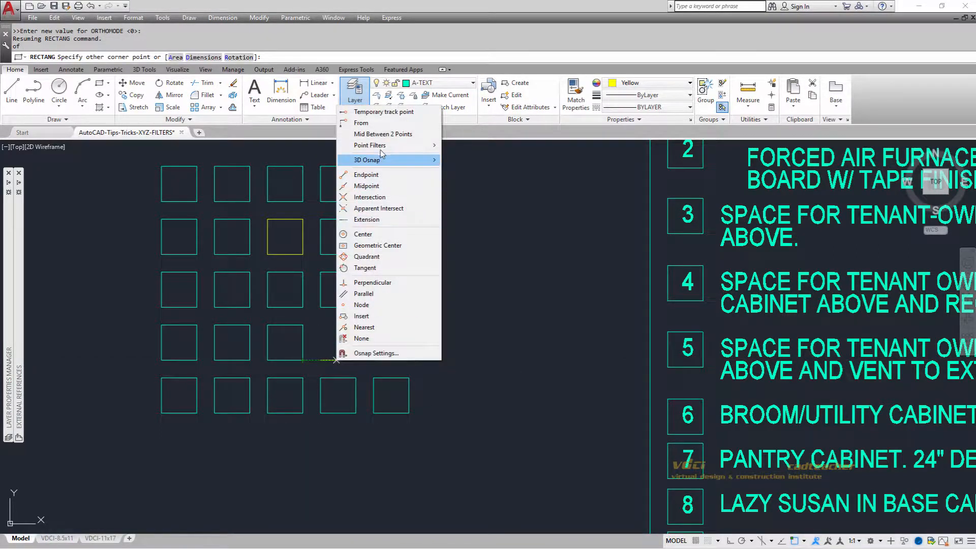
click(369, 145)
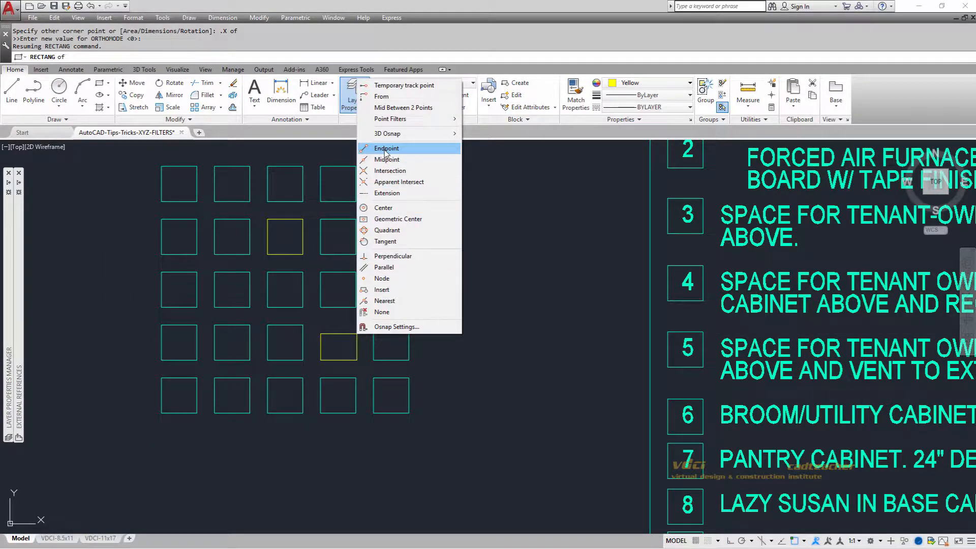
click(386, 149)
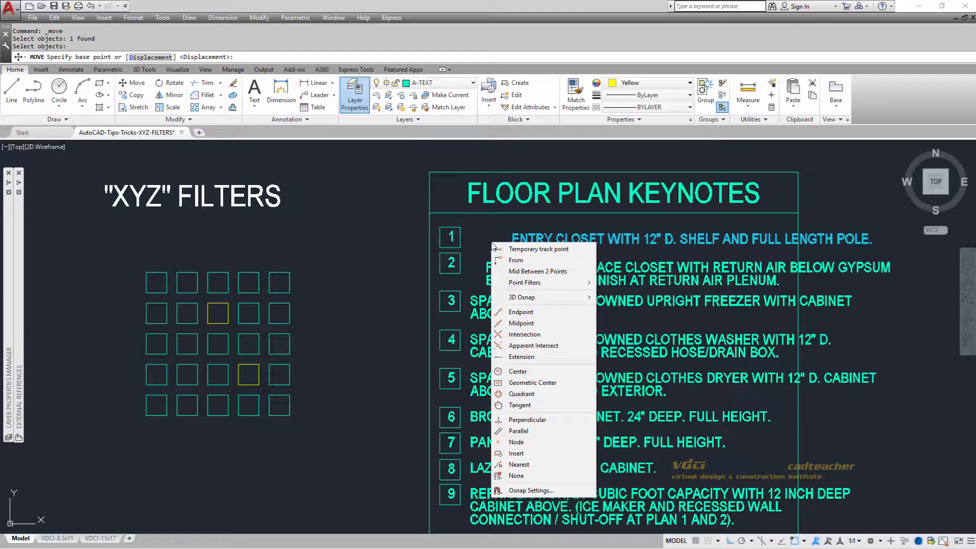
mouse_move(517, 453)
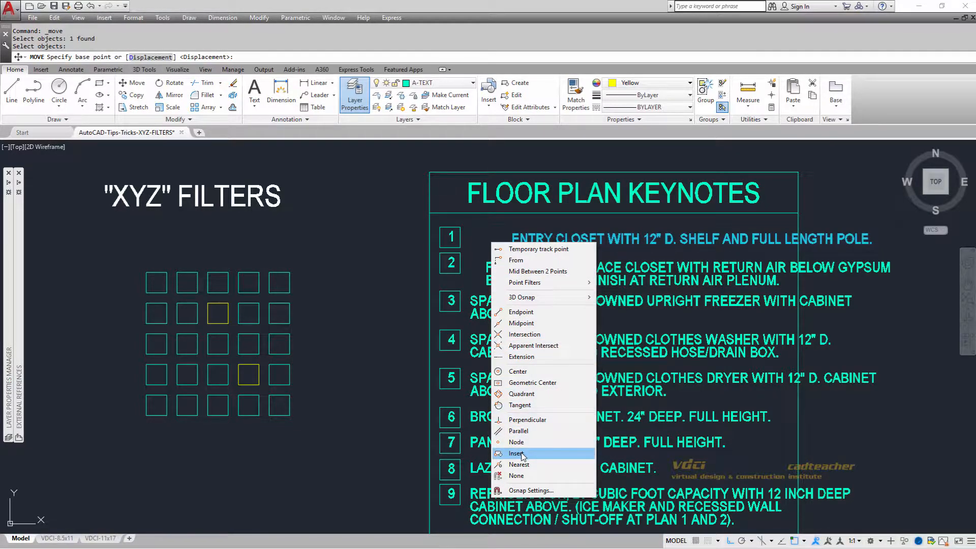
Move keynote 1's text from its Insert point, taking X from keynote 3's insertion and YZ from its own
click(516, 453)
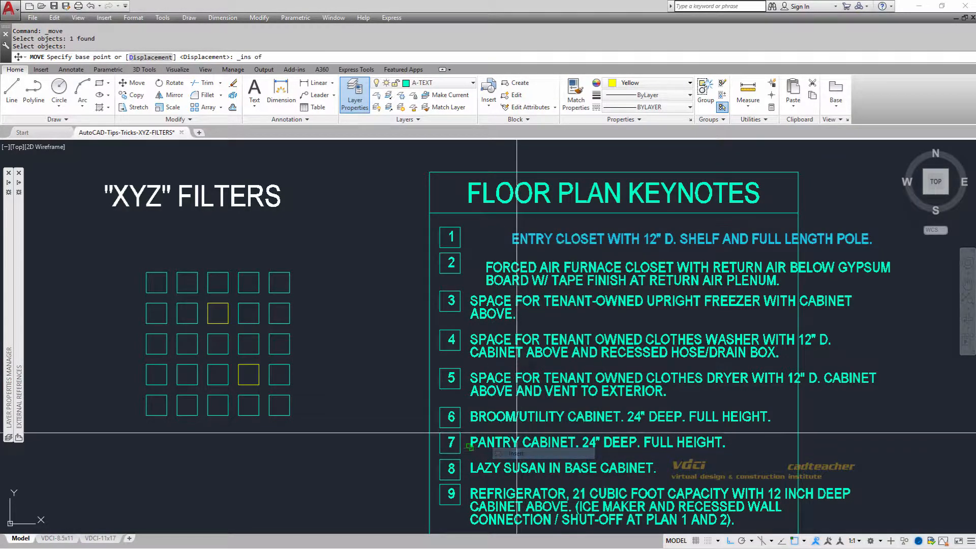
mouse_move(502, 234)
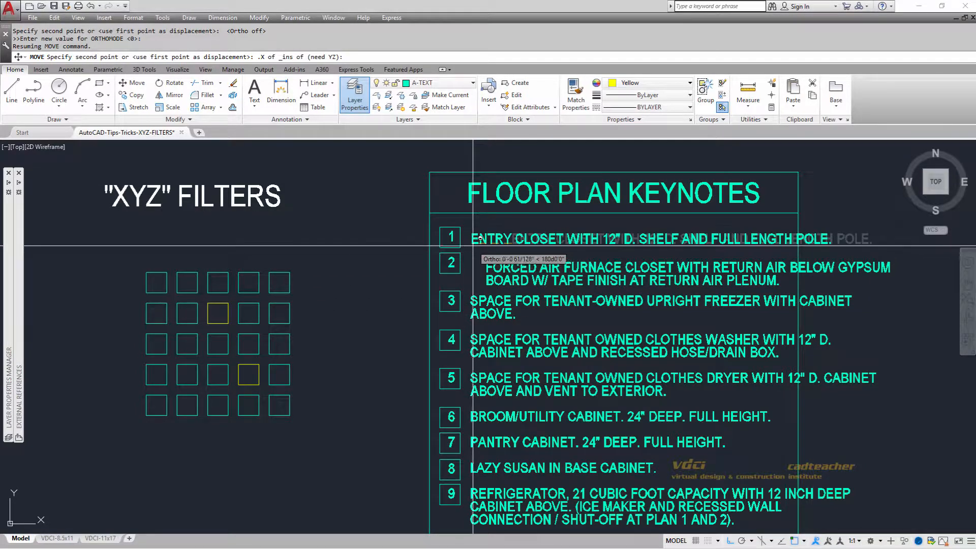
mouse_move(492, 264)
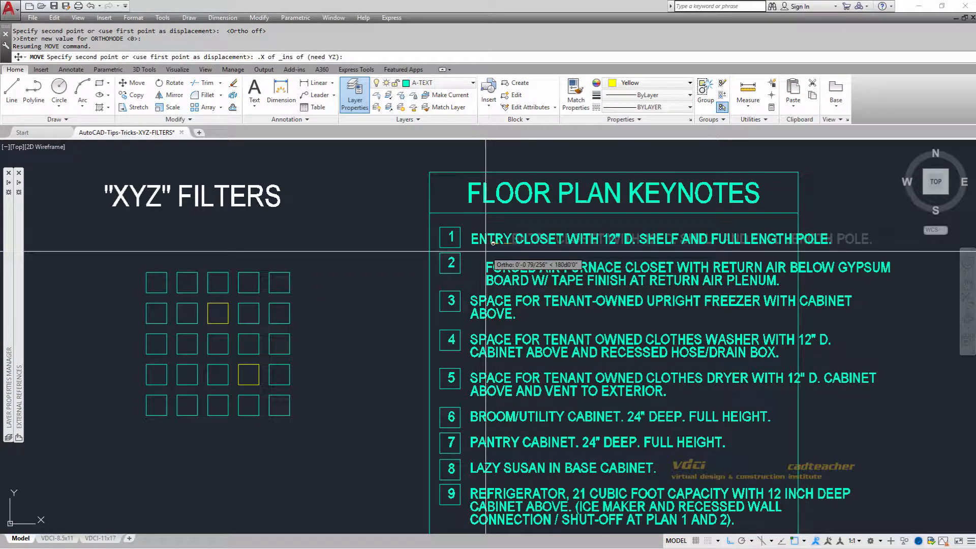
right_click(498, 258)
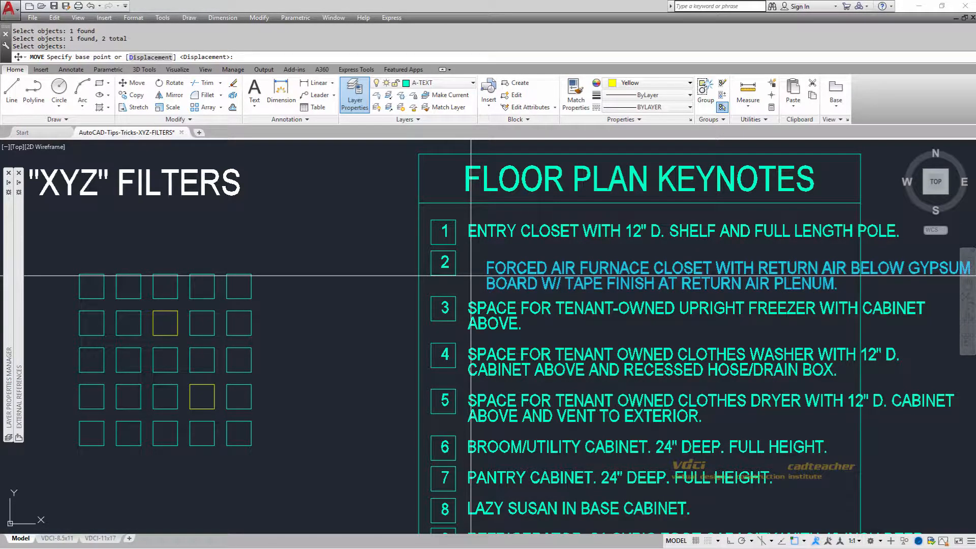
mouse_move(492, 475)
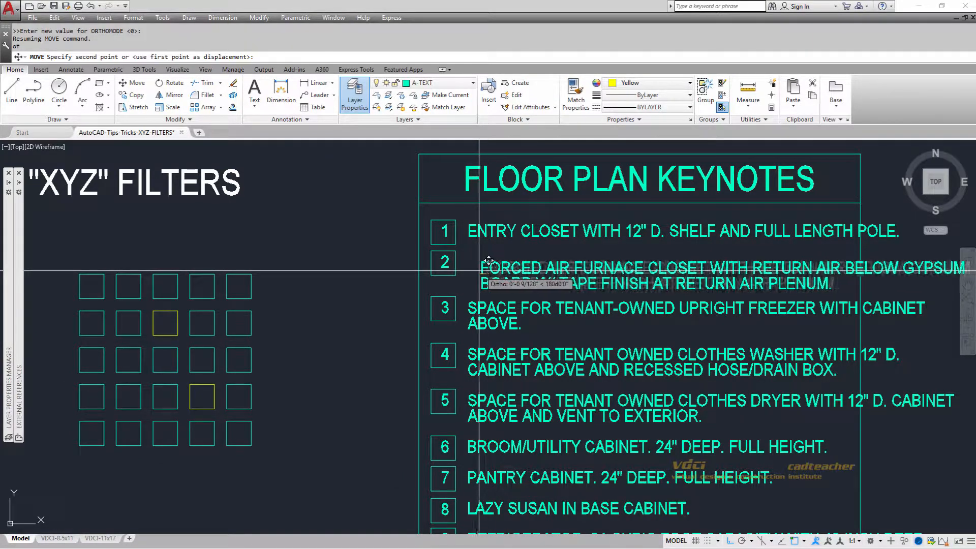
Move keynote 2's text with X from another keynote's insertion point and YZ from its own, then clear the prompt
right_click(489, 261)
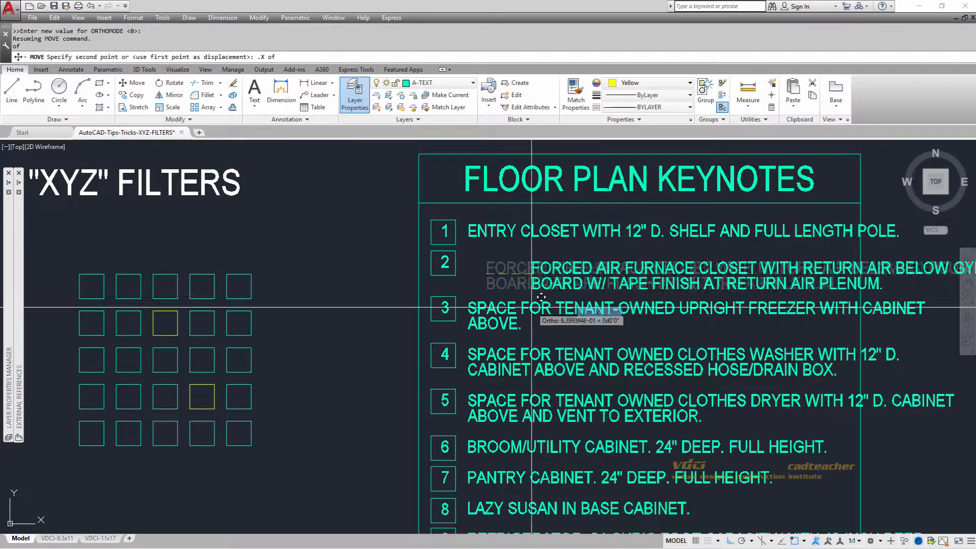
right_click(542, 297)
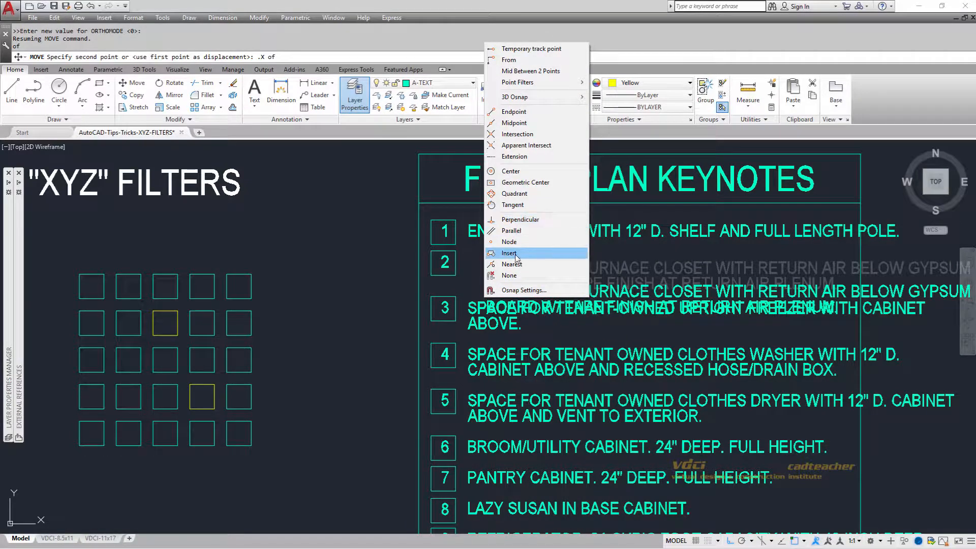
click(509, 253)
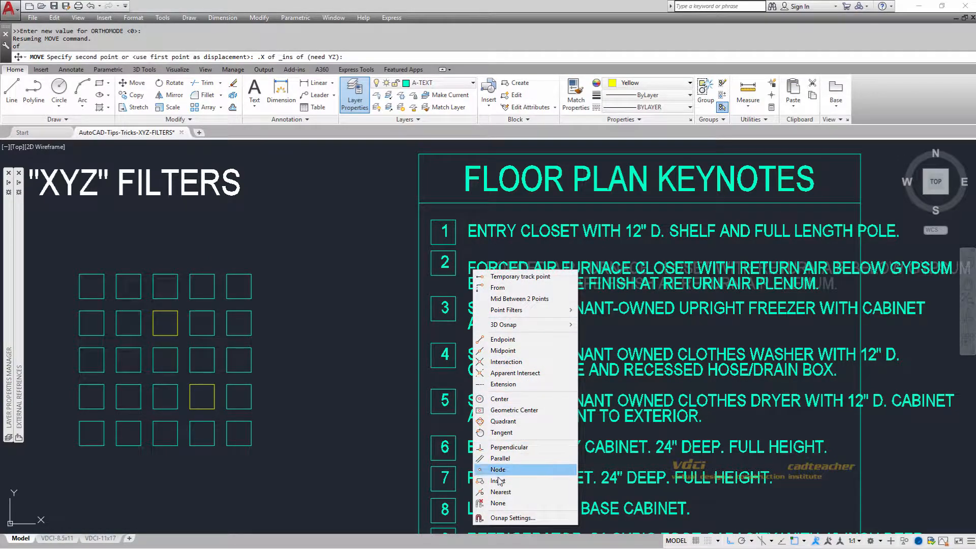
click(498, 469)
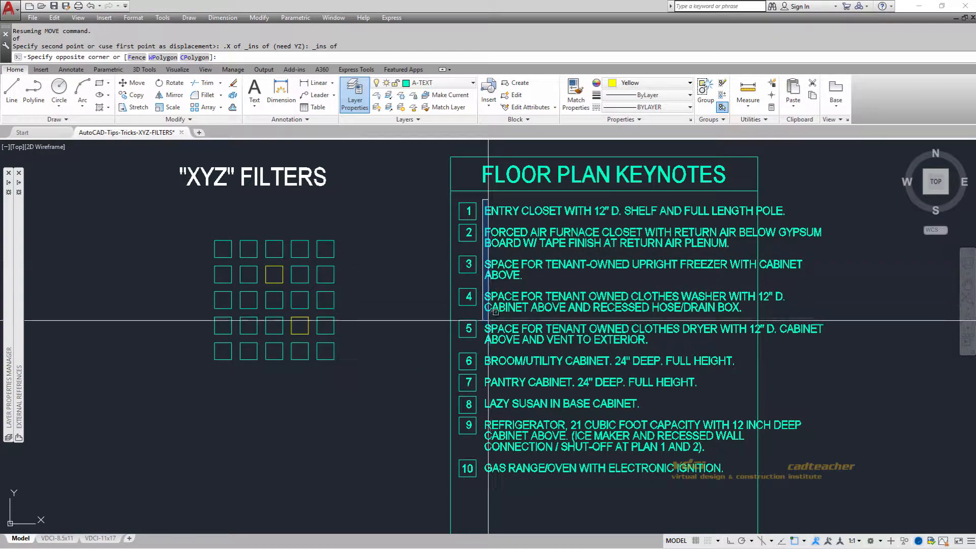
key(Escape)
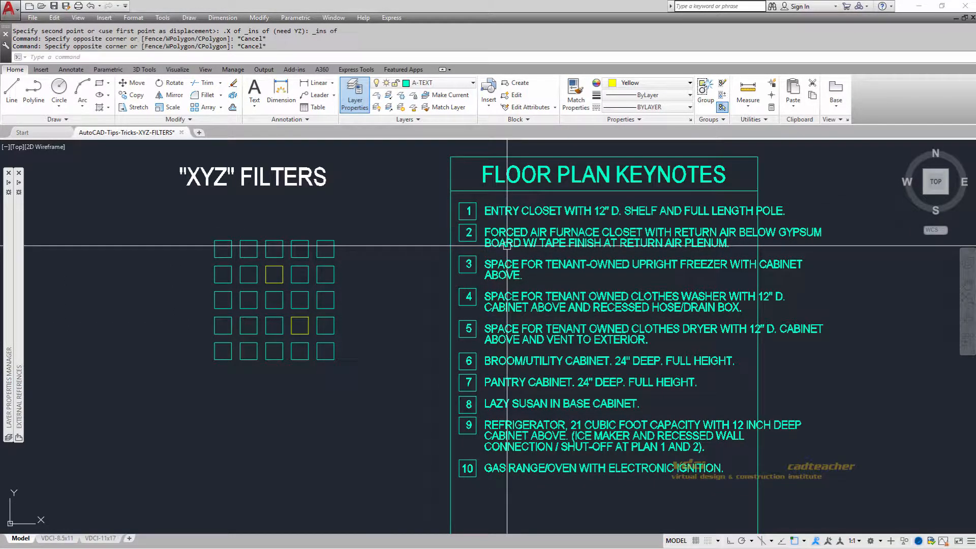
mouse_move(406, 260)
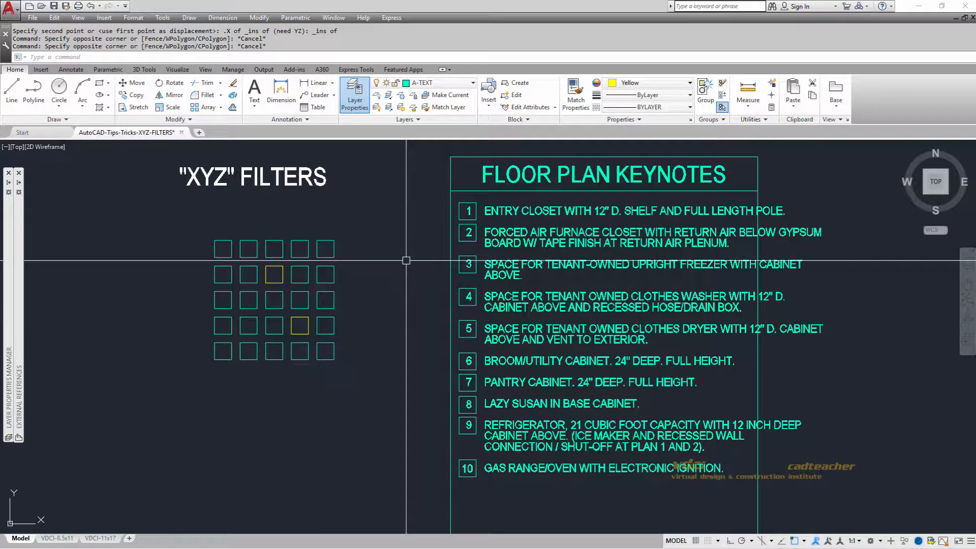